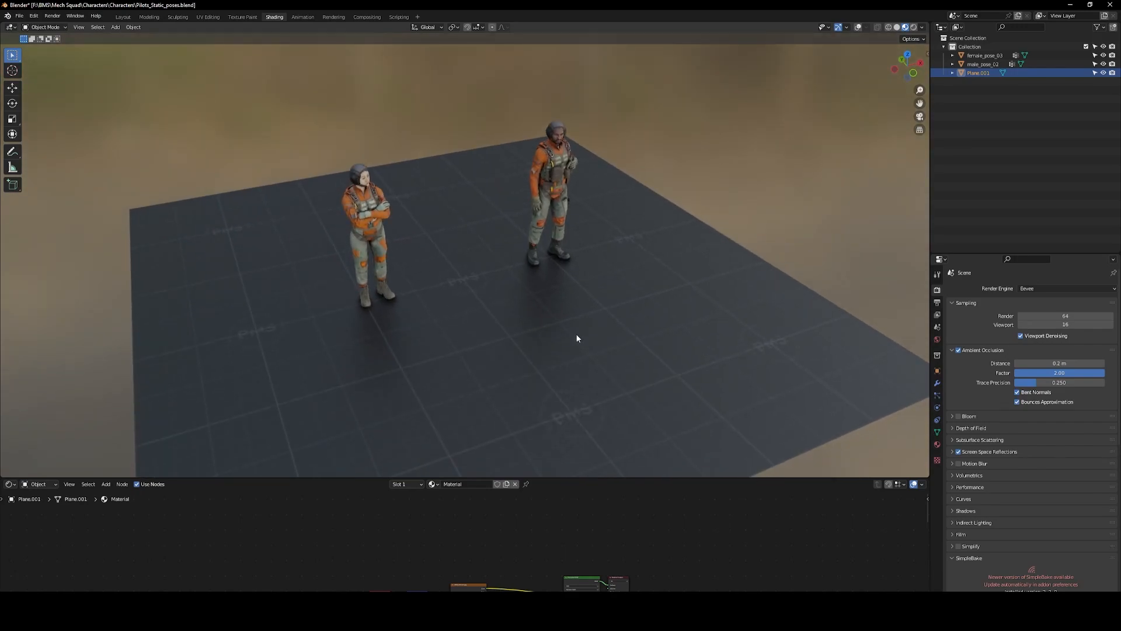
{"action": "mouse_move", "coordinate": [526, 308]}
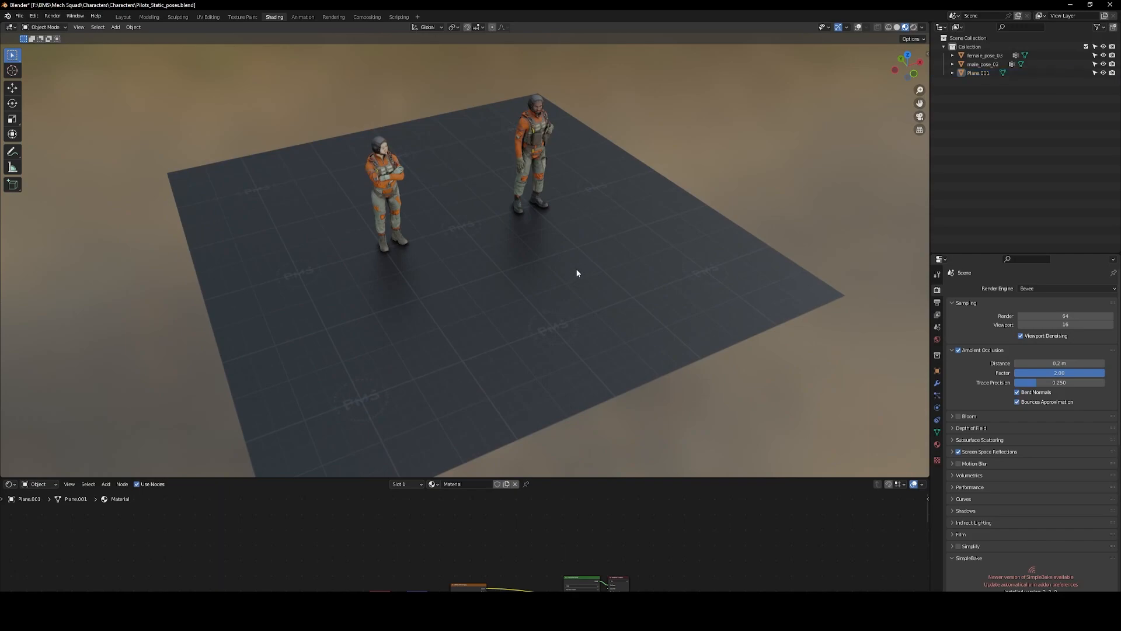
- Box-select the two pilot figures and the ground plane Plane.001
{"action": "left_click_drag", "start_coordinate": [577, 273], "coordinate": [545, 301]}
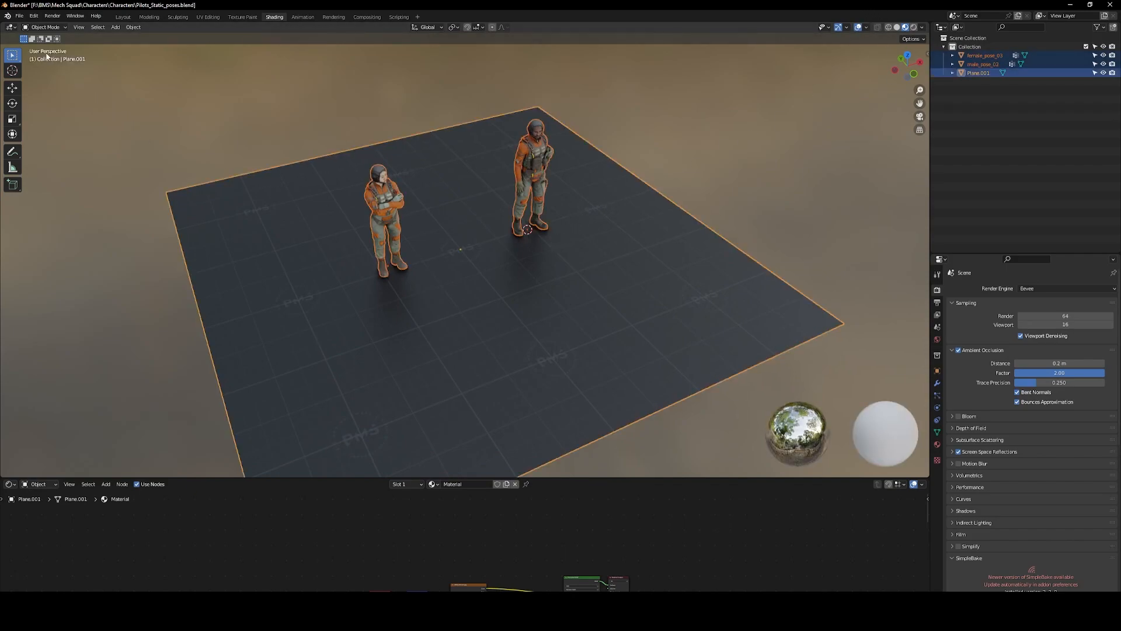
- Export the selected pilots and plane to SM_Pilots.fbx via File > Export > FBX
{"action": "left_click", "coordinate": [20, 15]}
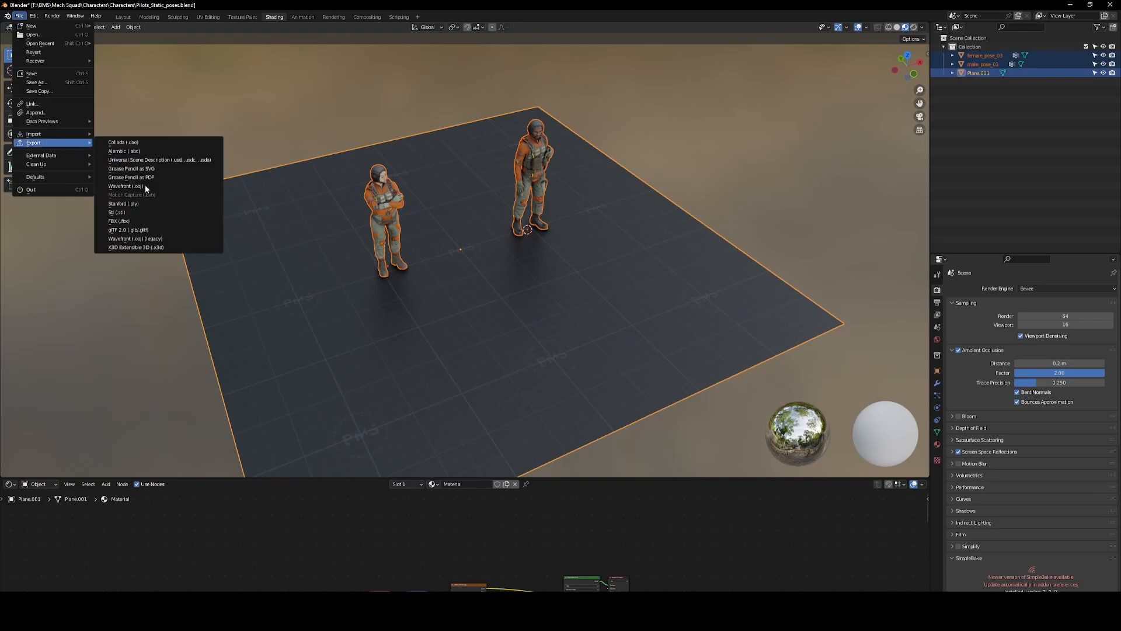
{"action": "left_click", "coordinate": [119, 221]}
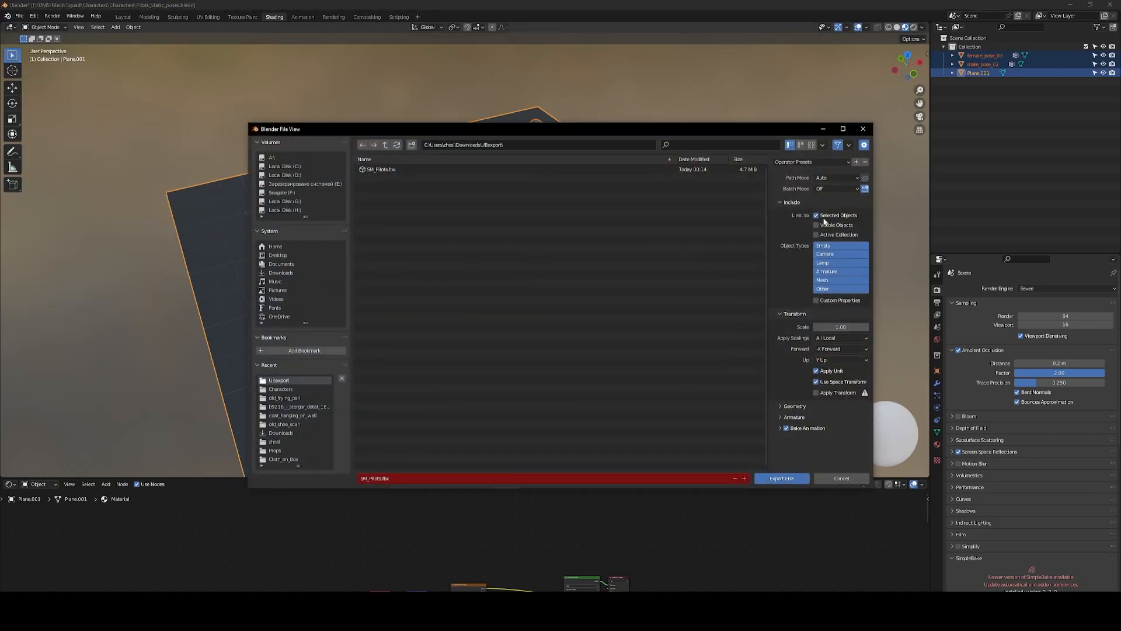
{"action": "left_click", "coordinate": [381, 169]}
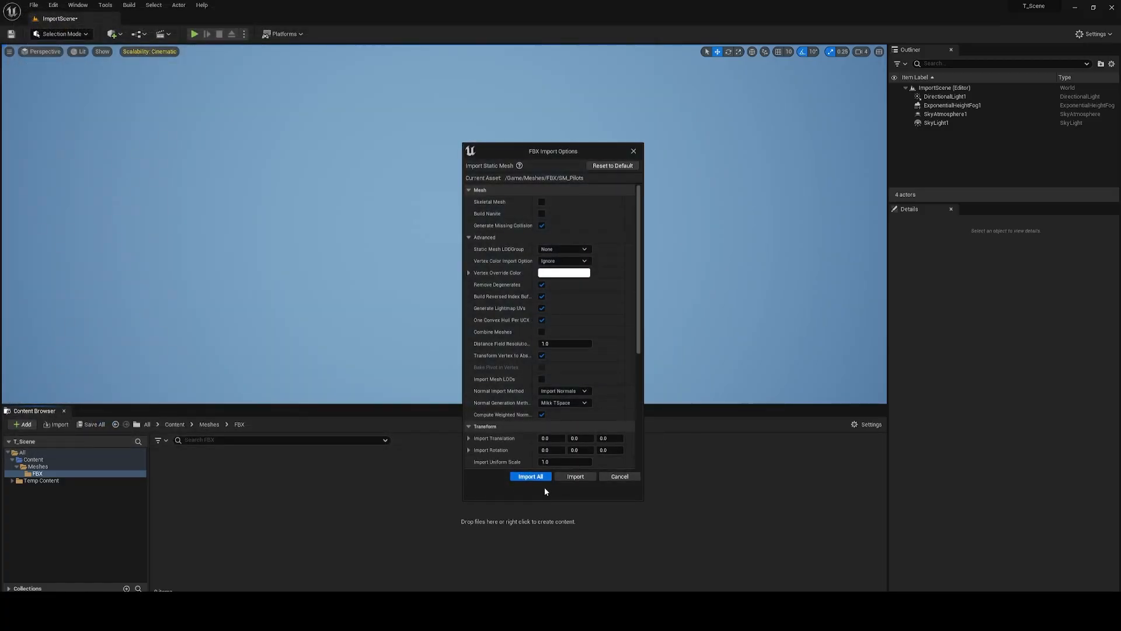
- Import all meshes from SM_Pilots.fbx in the FBX Import Options dialog
{"action": "left_click", "coordinate": [530, 476]}
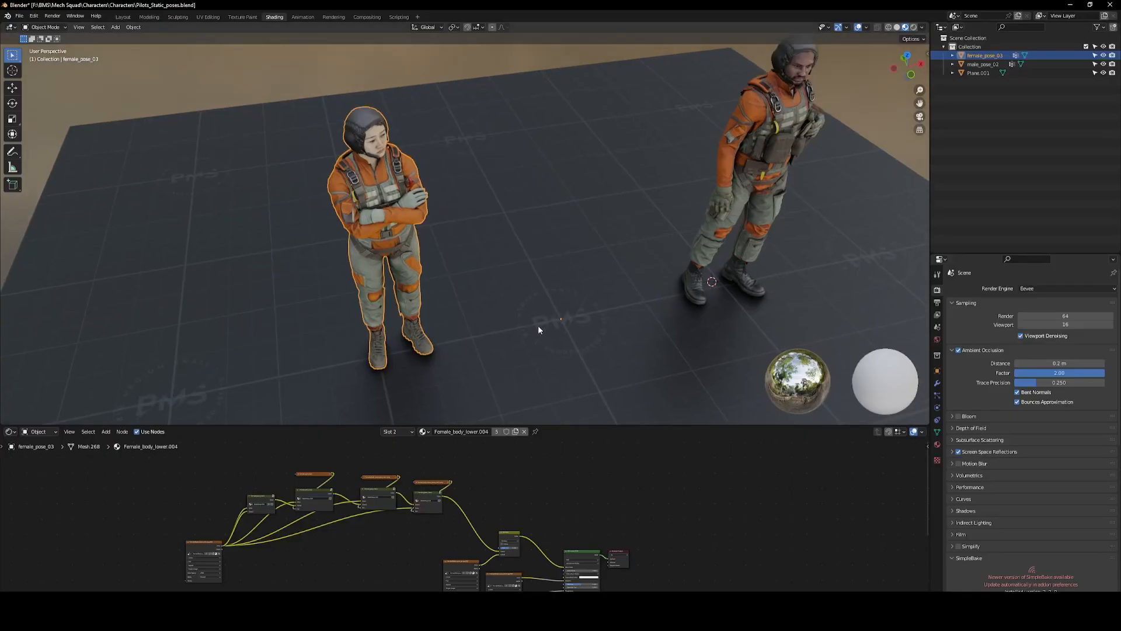
- Box-select both pilots and the plane in Blender for applying transforms
{"action": "left_click_drag", "start_coordinate": [540, 330], "coordinate": [558, 352]}
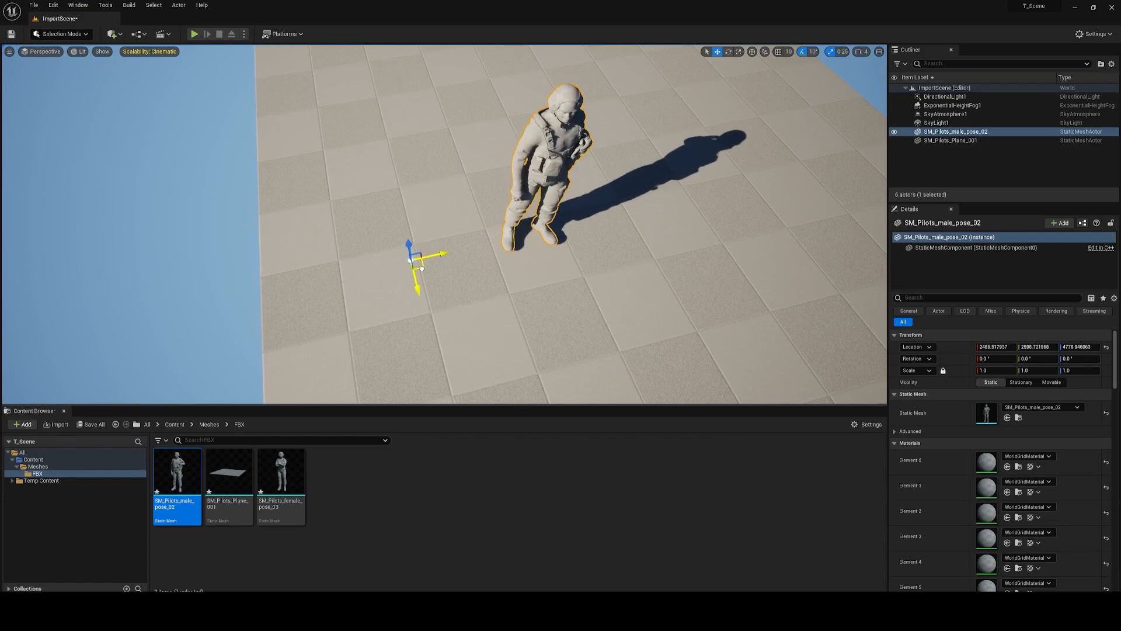
{"action": "left_click_drag", "start_coordinate": [420, 264], "coordinate": [408, 254]}
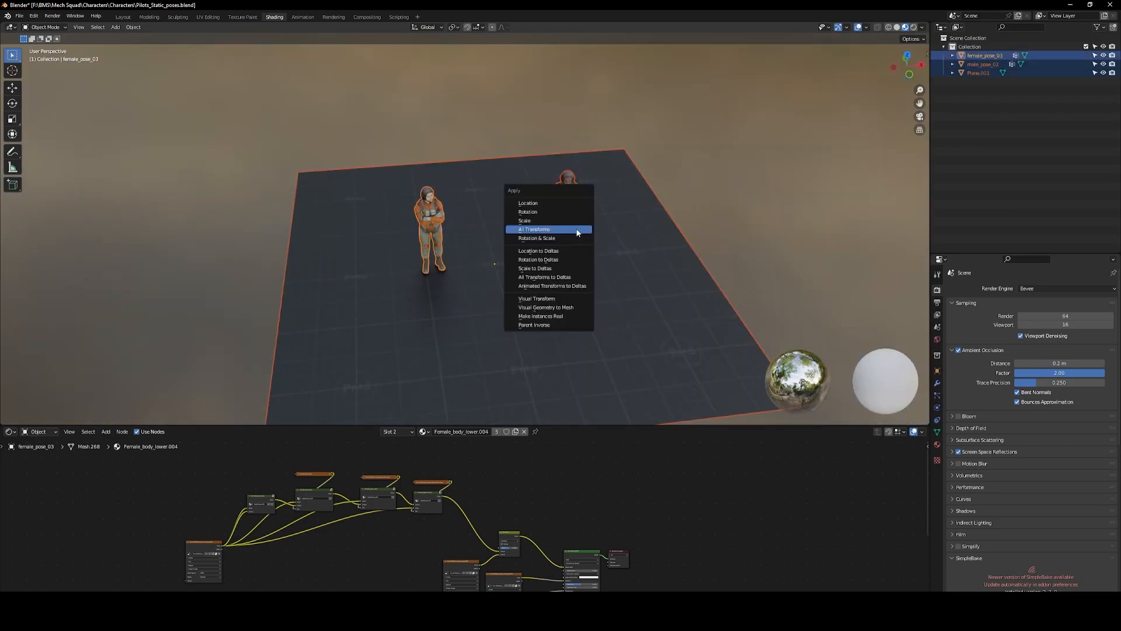
- Apply All Transforms to the selected pilots and plane
{"action": "left_click", "coordinate": [534, 229]}
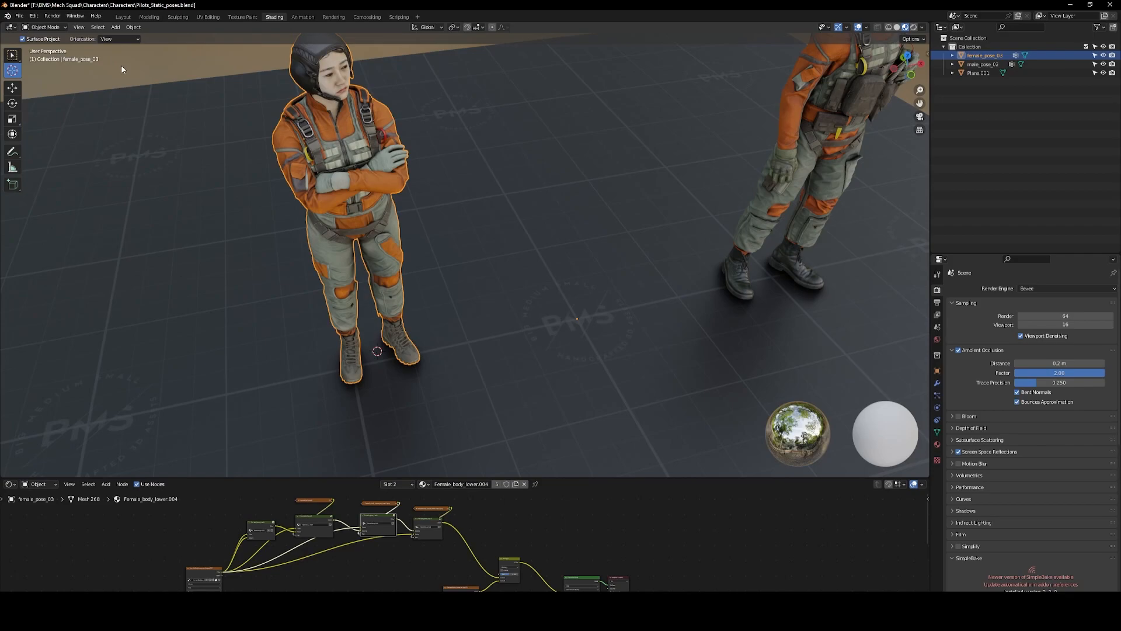
- Set the pilots' origins to the 3D cursor at their feet from the Object menu
{"action": "left_click", "coordinate": [132, 27]}
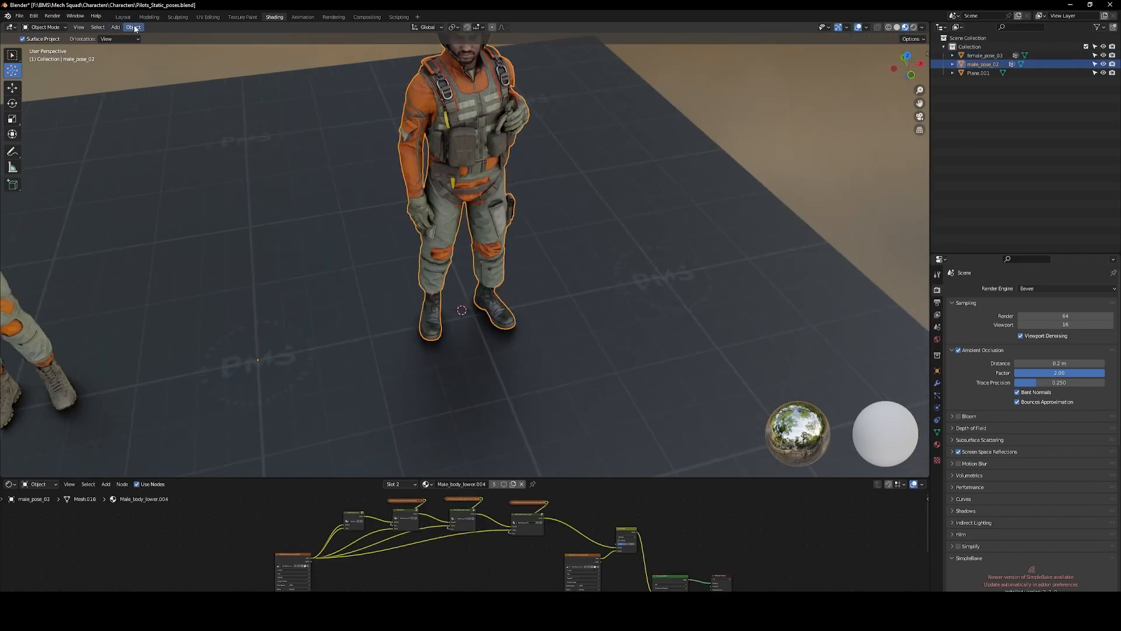
{"action": "left_click", "coordinate": [135, 26]}
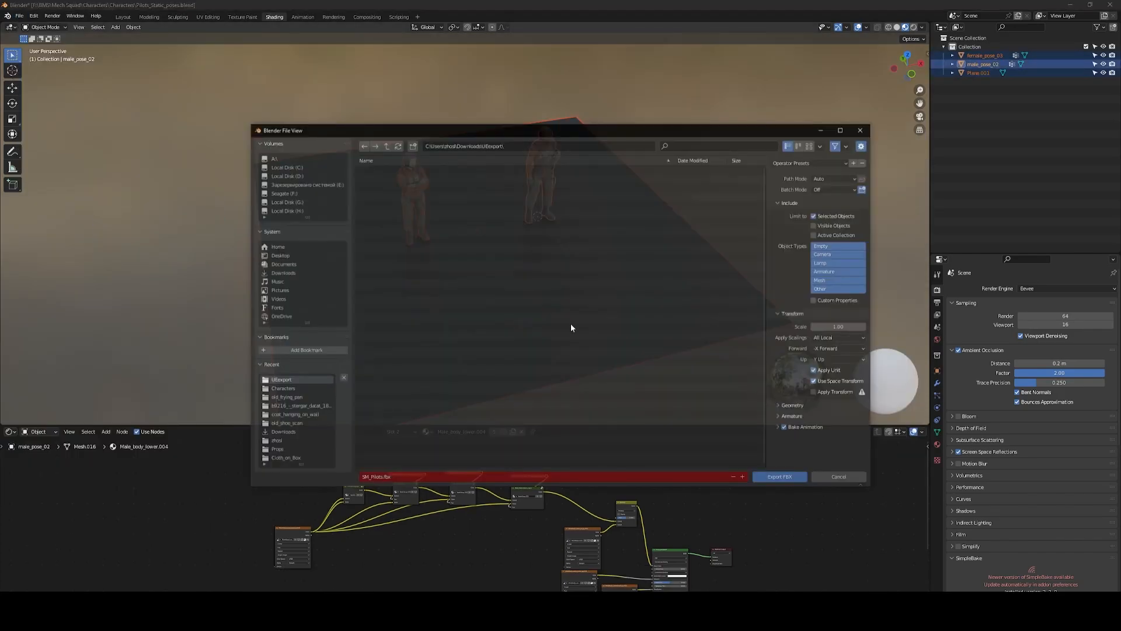
- Re-export SM_Pilots.fbx with Z as the up axis, overwriting the file
{"action": "left_click", "coordinate": [838, 359]}
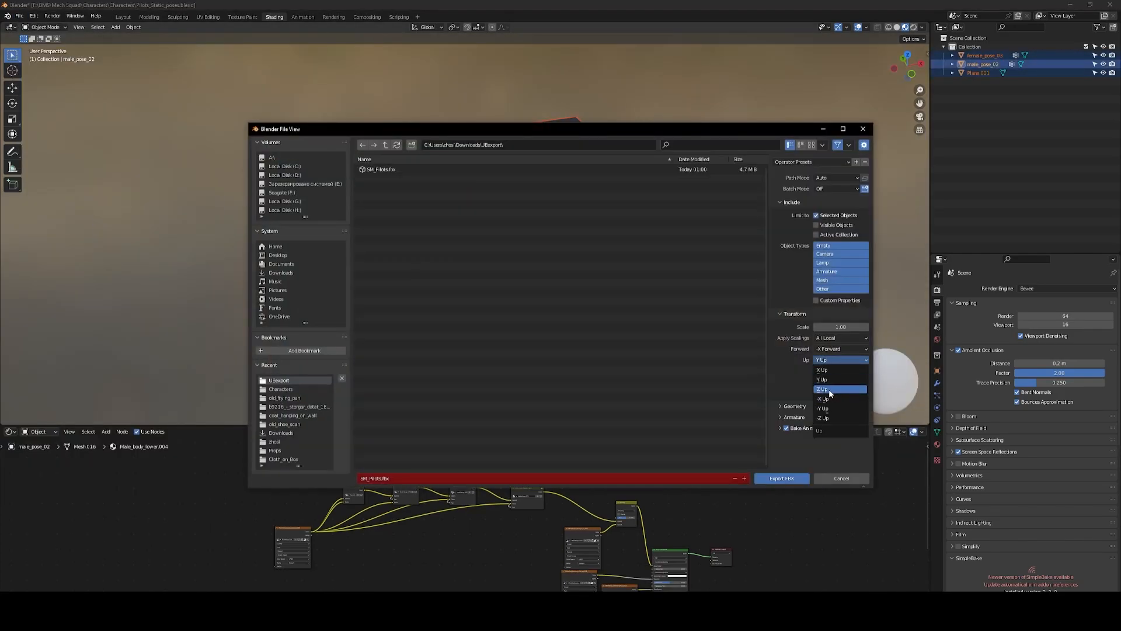
{"action": "left_click", "coordinate": [830, 389]}
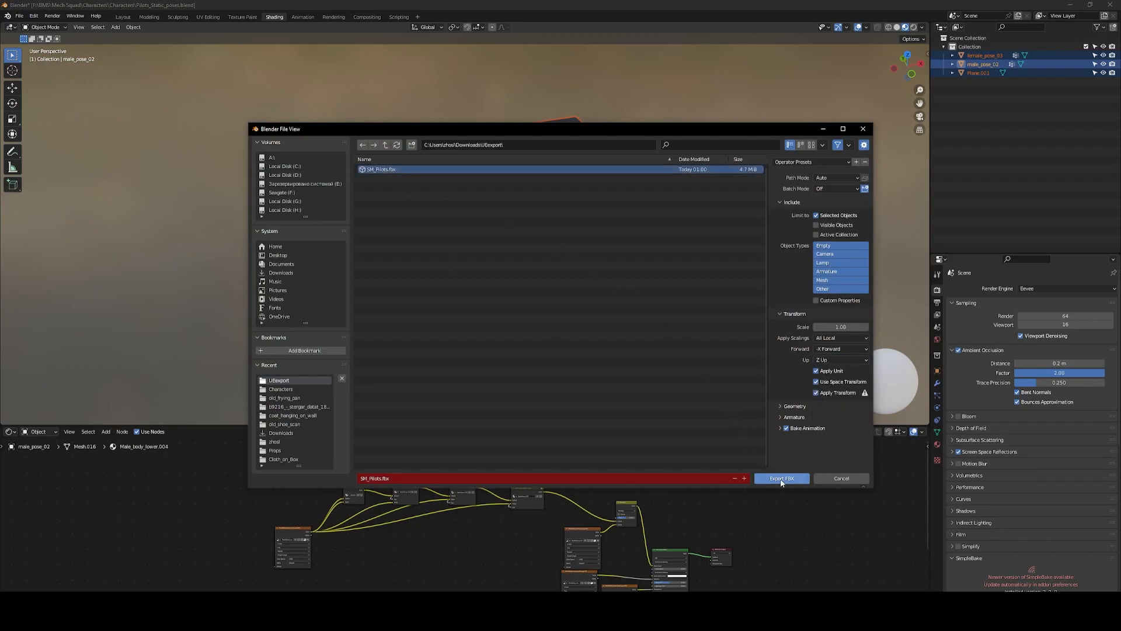
{"action": "left_click", "coordinate": [782, 479]}
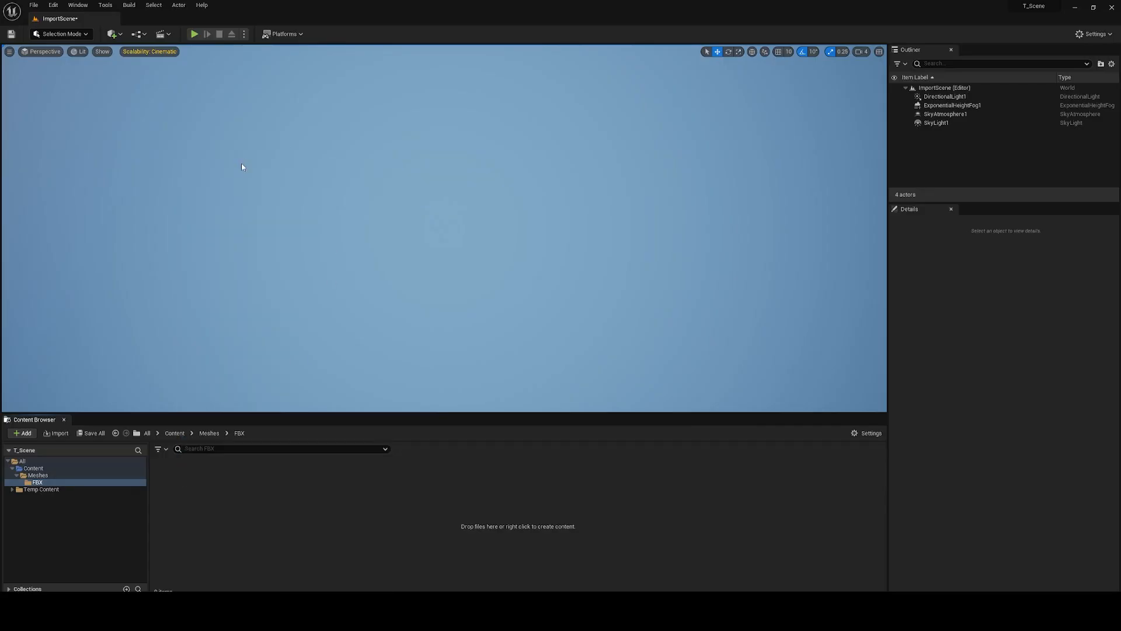
- Choose SM_Pilots.fbx for import in Unreal Engine
{"action": "left_click", "coordinate": [56, 433]}
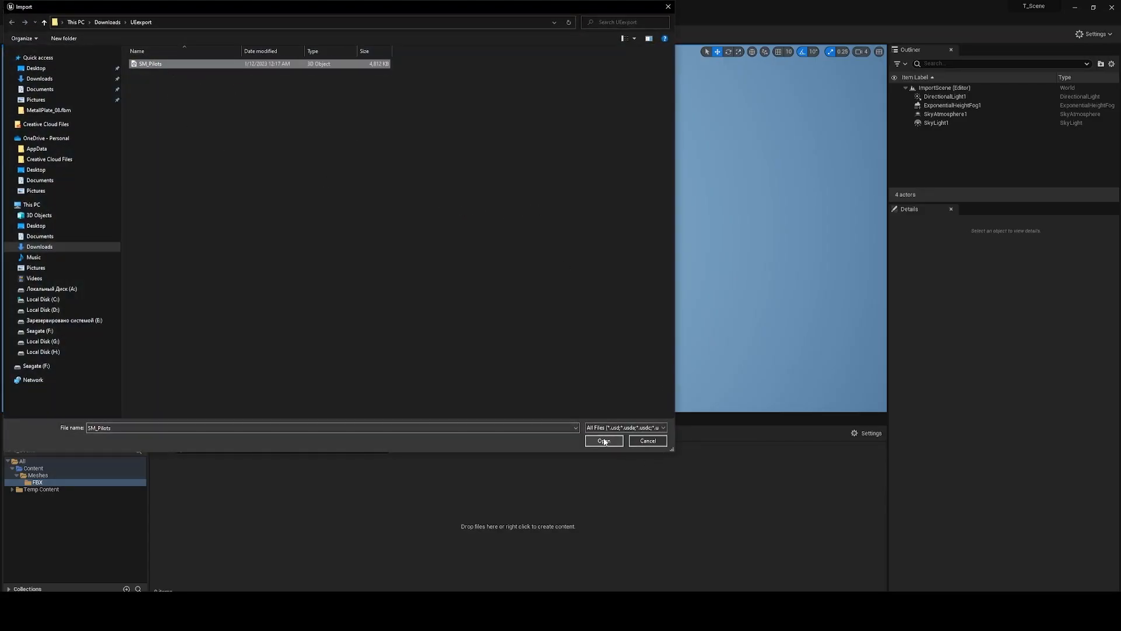
{"action": "left_click", "coordinate": [604, 440]}
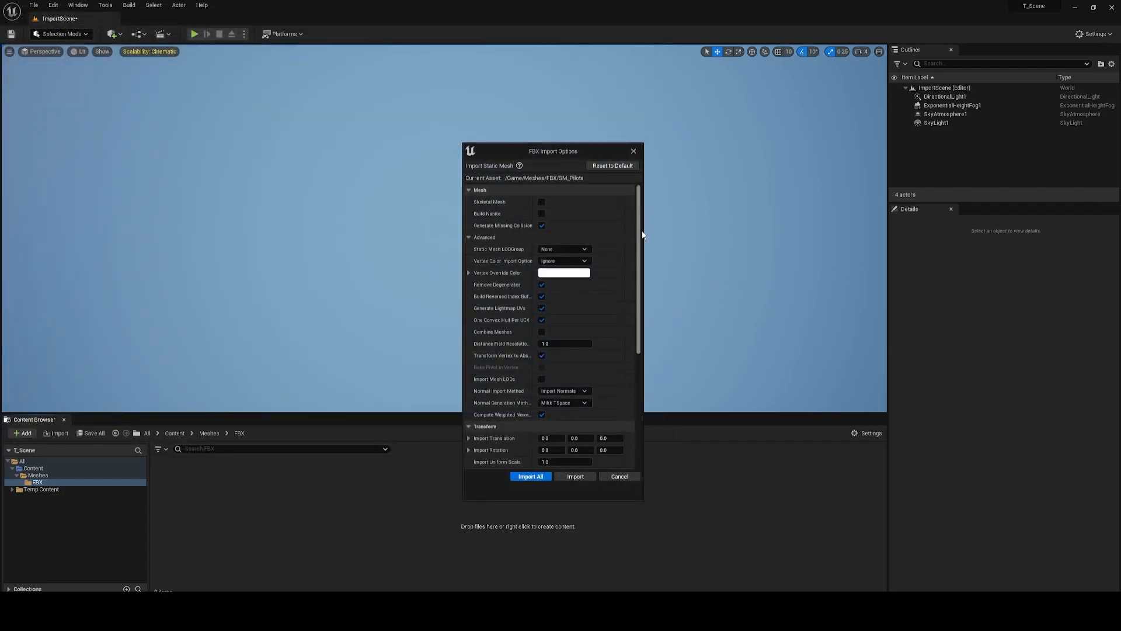
- Import SM_Pilots with Transform Vertex to Absolute unchecked
{"action": "left_click_drag", "start_coordinate": [553, 150], "coordinate": [541, 120]}
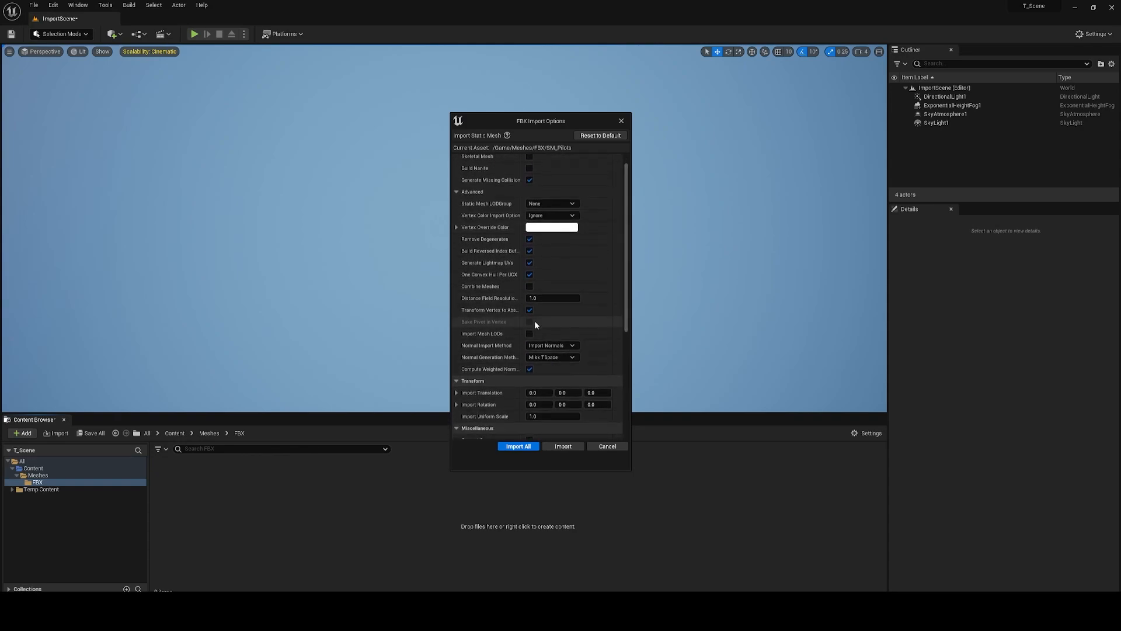
{"action": "mouse_move", "coordinate": [499, 311]}
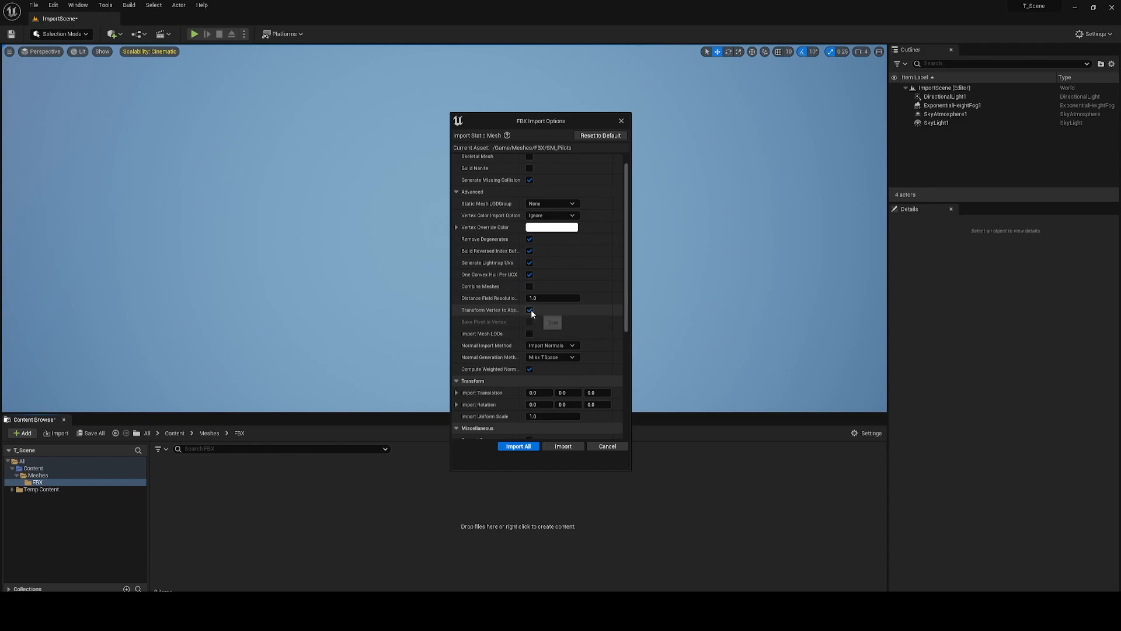
{"action": "left_click", "coordinate": [529, 309]}
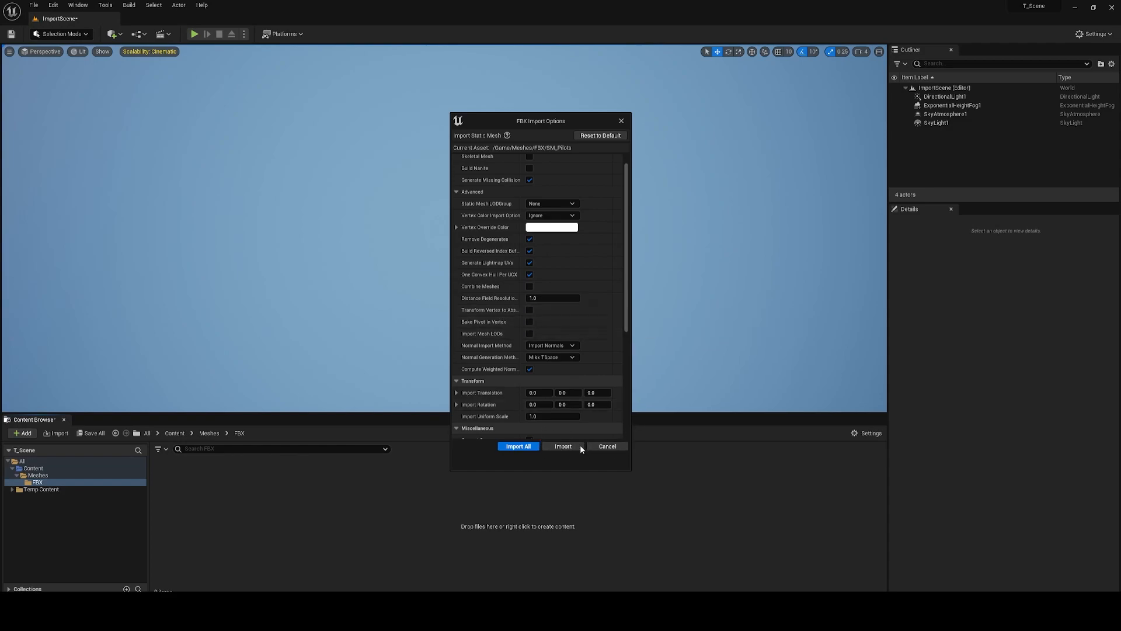
{"action": "left_click", "coordinate": [562, 446]}
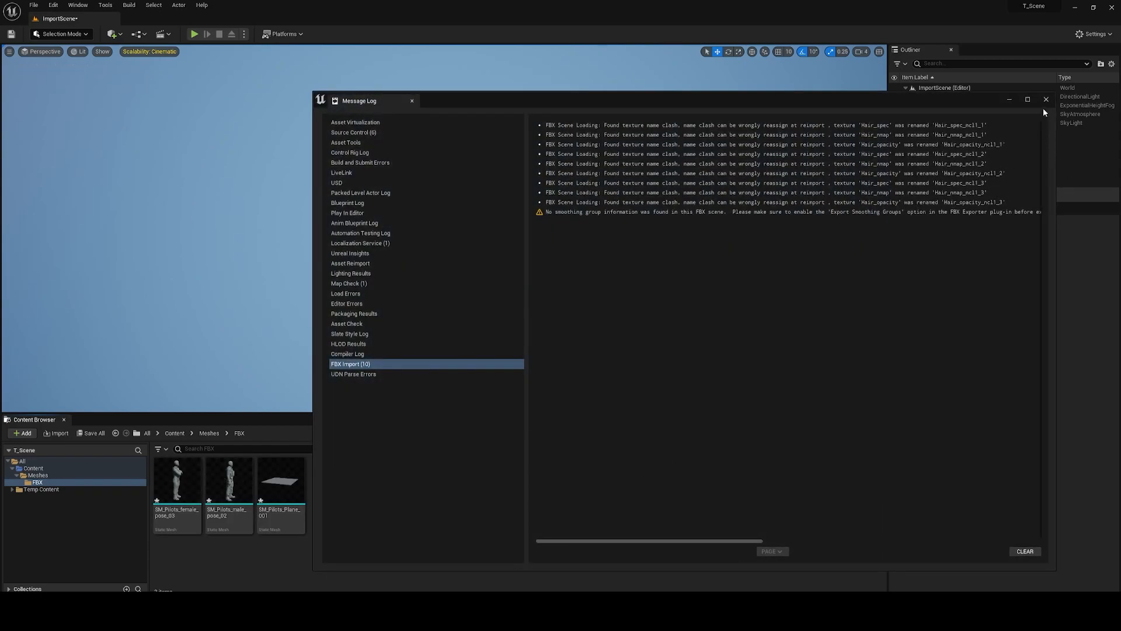
- Dismiss the import message log and place the male pilot onto the plane in the level
{"action": "left_click", "coordinate": [1045, 100]}
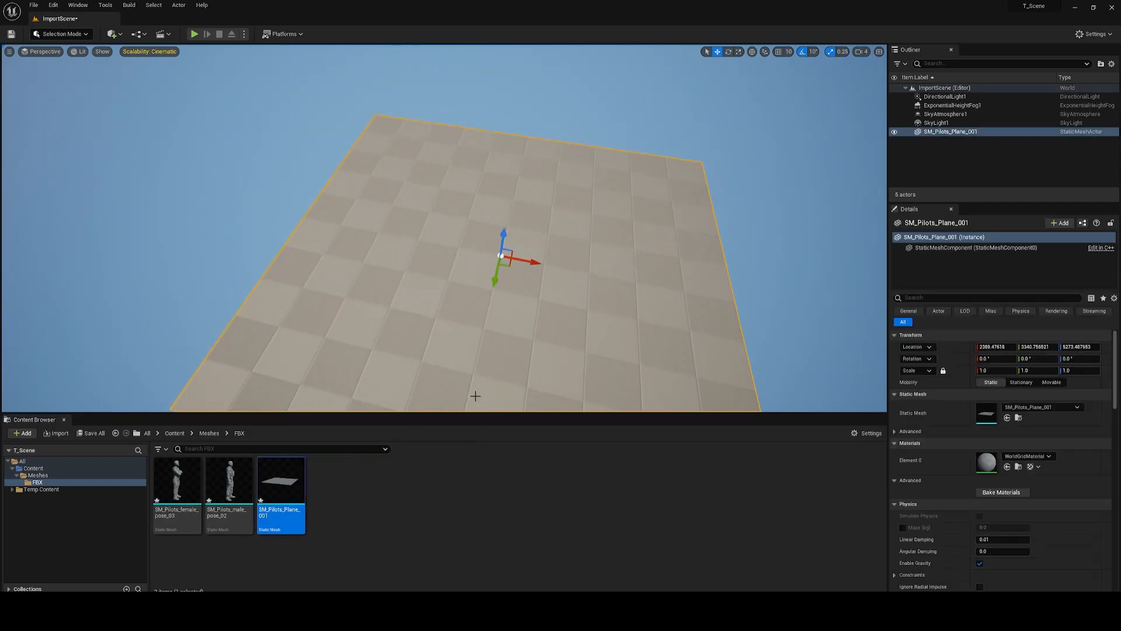
{"action": "left_click_drag", "start_coordinate": [229, 479], "coordinate": [501, 243]}
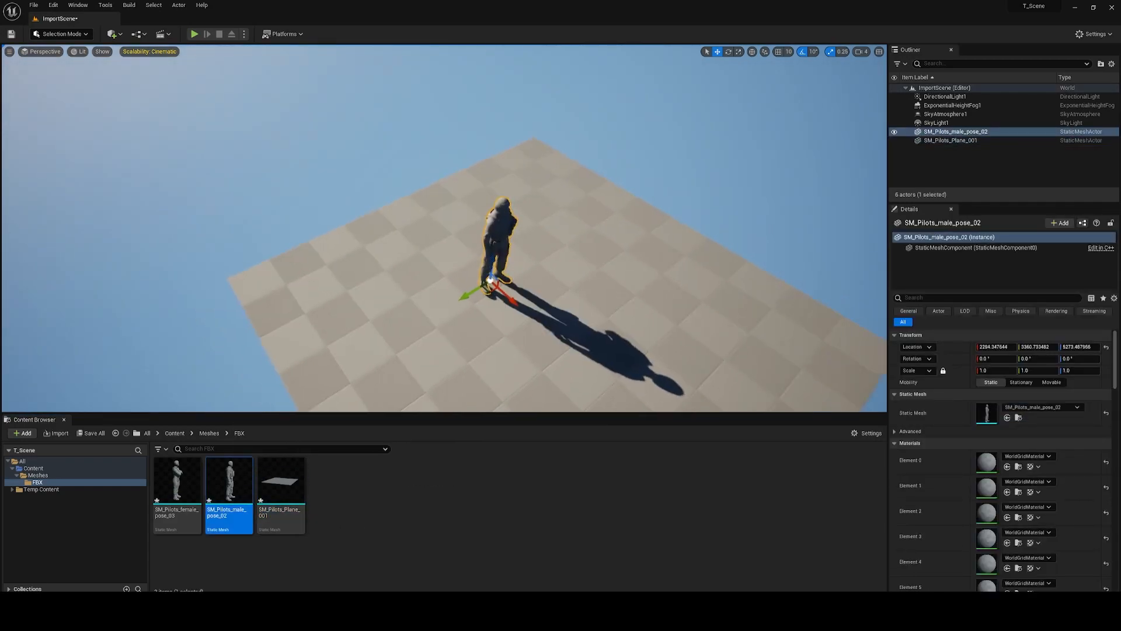